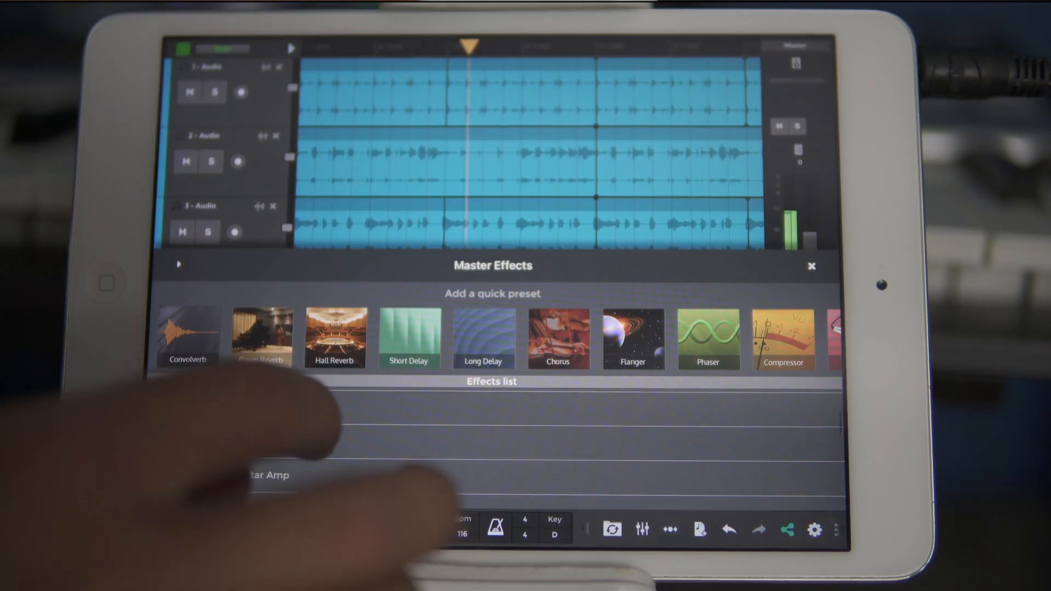
# Step: Open the Master channel's effects panel with its quick presets and effects list
pyautogui.click(708, 338)
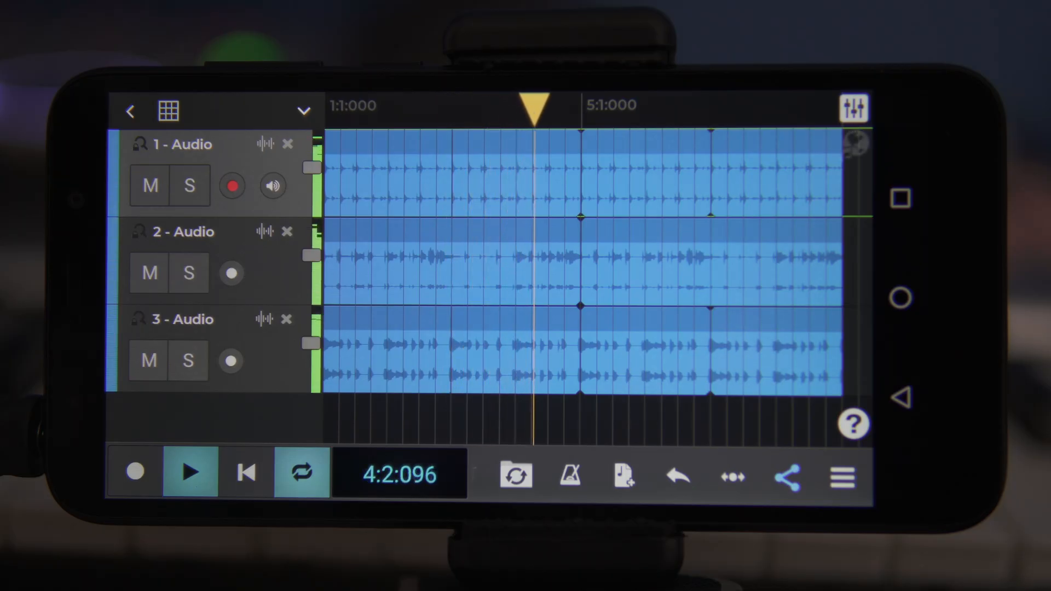
# Step: Start playback of the three-track funk song from the transport bar
pyautogui.click(190, 186)
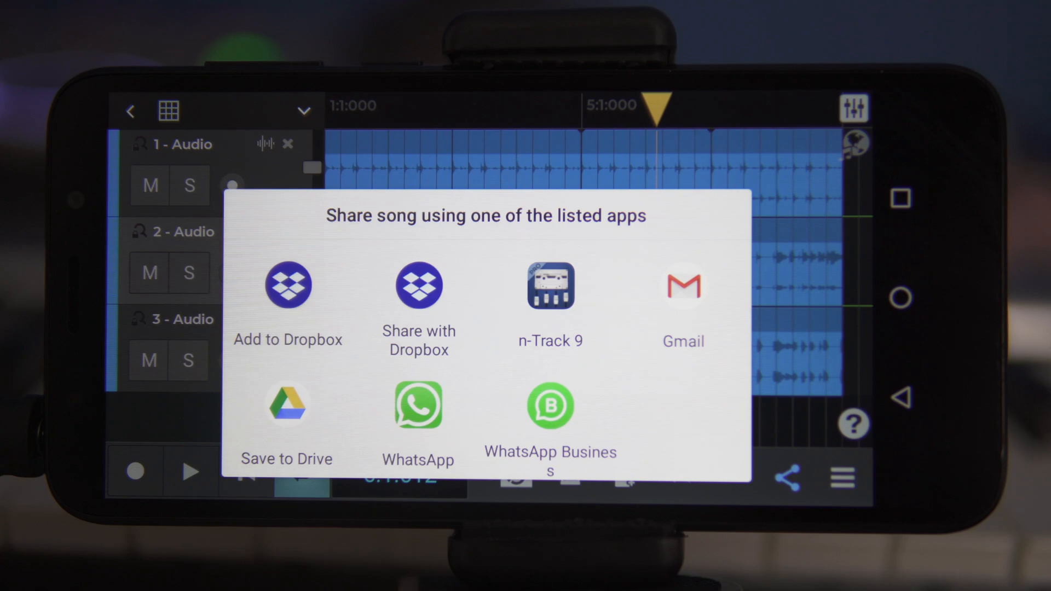
# Step: Open the share dialog listing Dropbox, Drive, Gmail and WhatsApp for the song
pyautogui.click(288, 284)
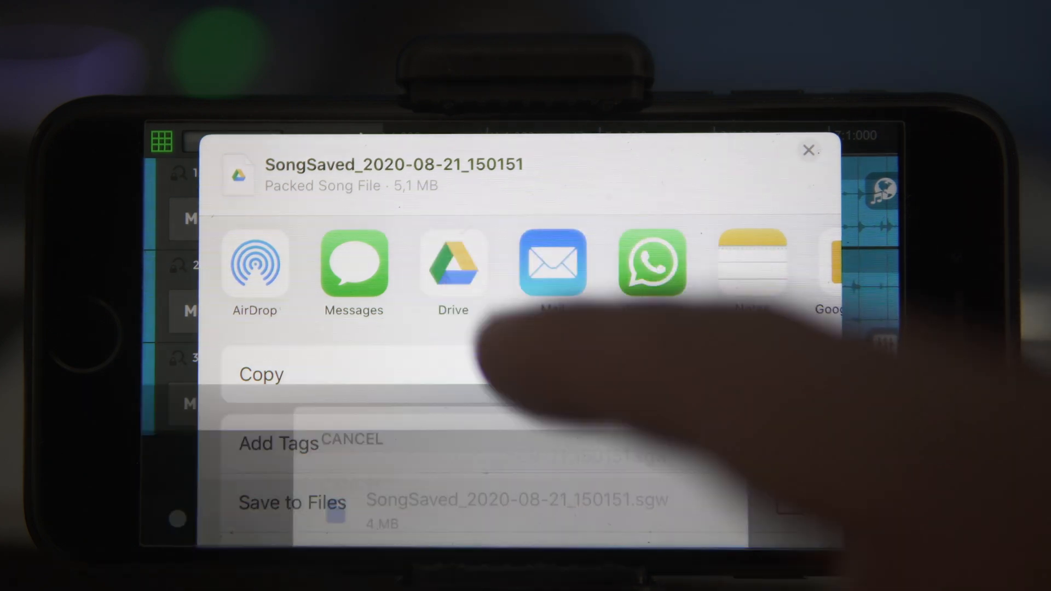
# Step: Pick the packed SongSaved_2020-08-21_150151 file to reach AirDrop, Drive and Save to Files
pyautogui.click(453, 267)
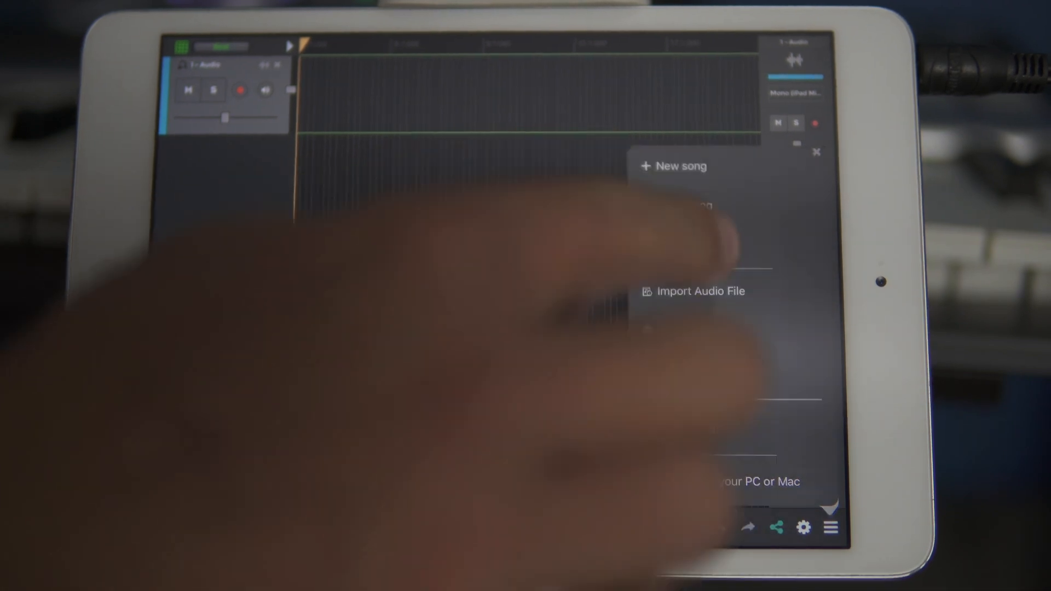
# Step: Choose loading songs from PC or Mac and navigate to the Sessions/Android folder
pyautogui.click(700, 291)
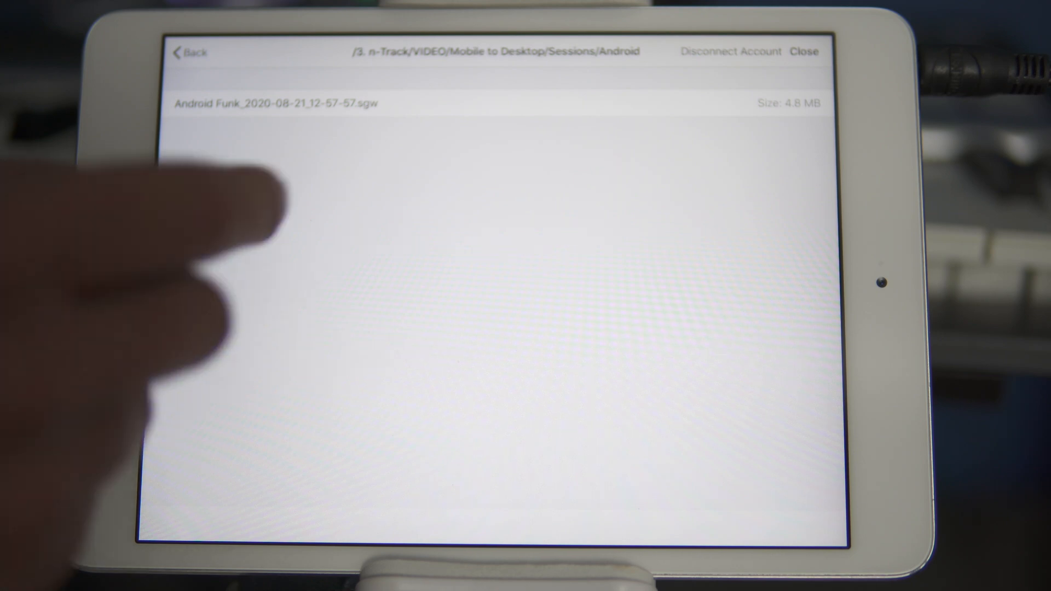
pyautogui.click(270, 102)
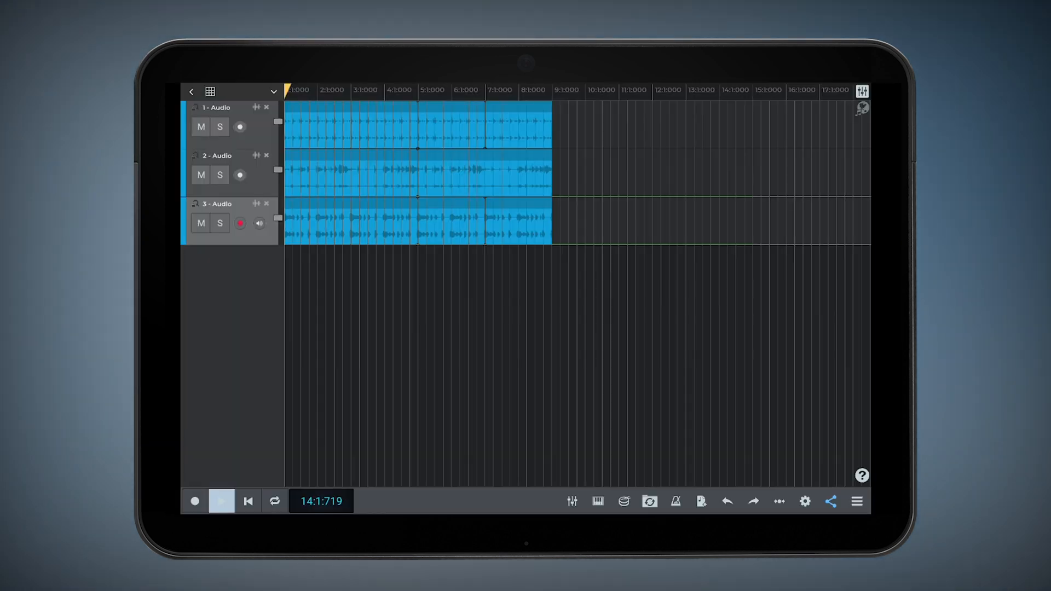
# Step: Load the Android Funk .sgw session into the song view
pyautogui.click(223, 502)
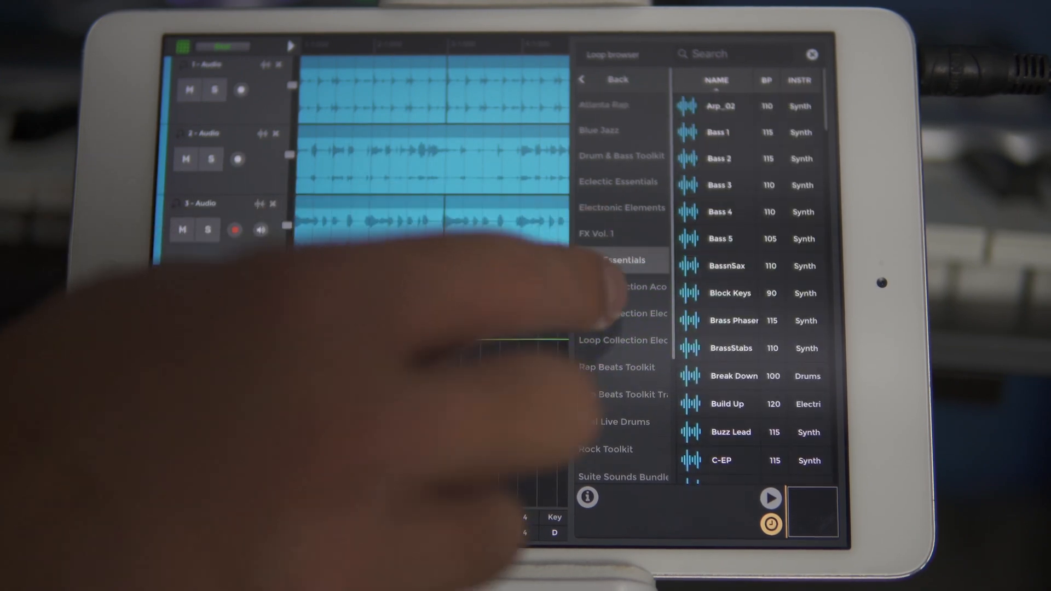
# Step: Add the Funk Essentials SynthLead 2 loop below the three existing funk tracks
pyautogui.scroll(-3)
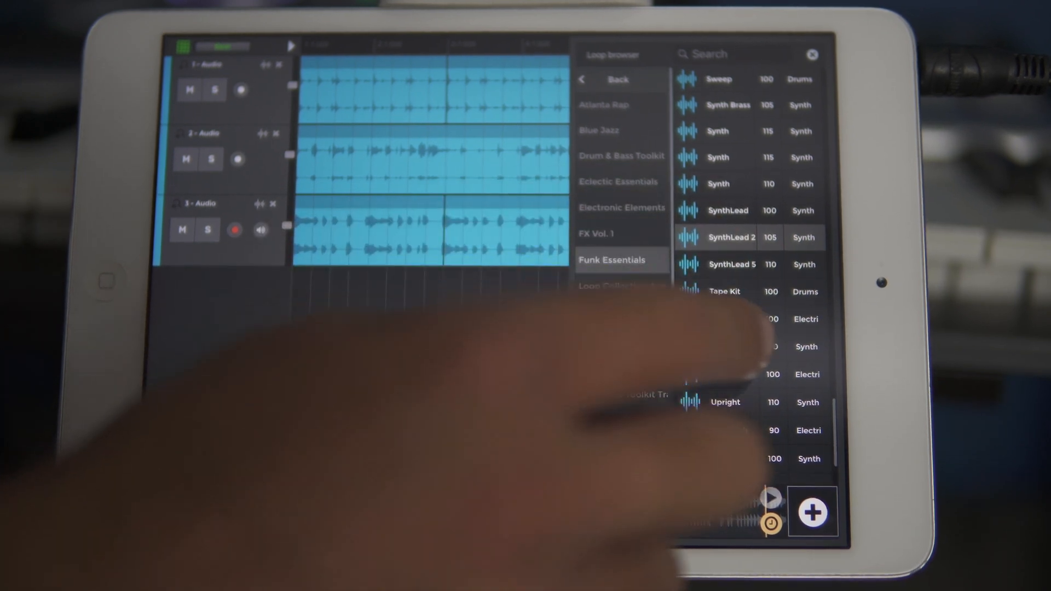
pyautogui.click(812, 514)
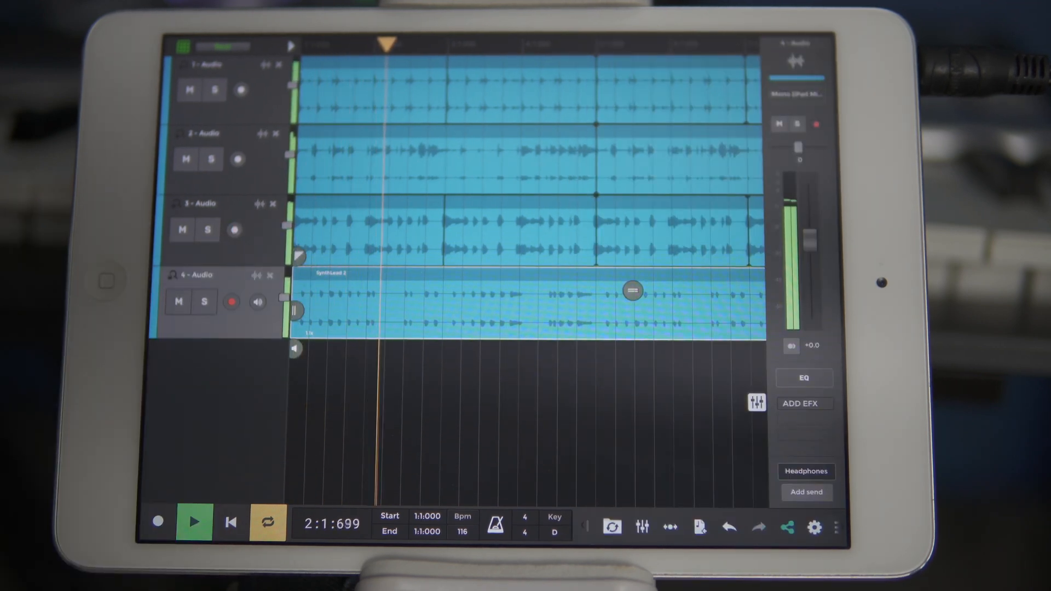
# Step: Apply the Phaser quick preset to Master Effects, then solo track 2
pyautogui.click(196, 522)
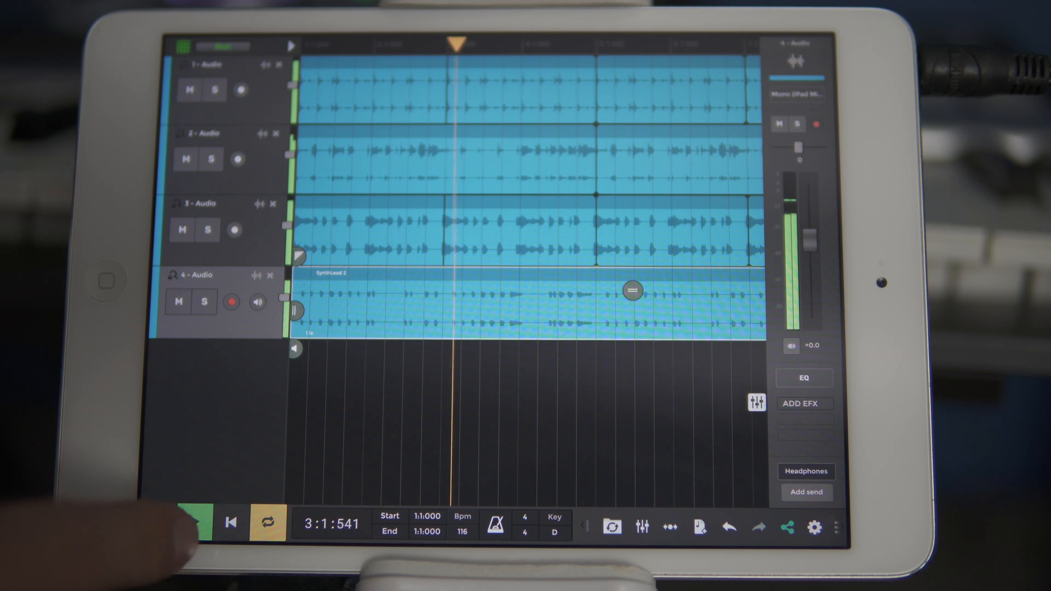
pyautogui.click(196, 533)
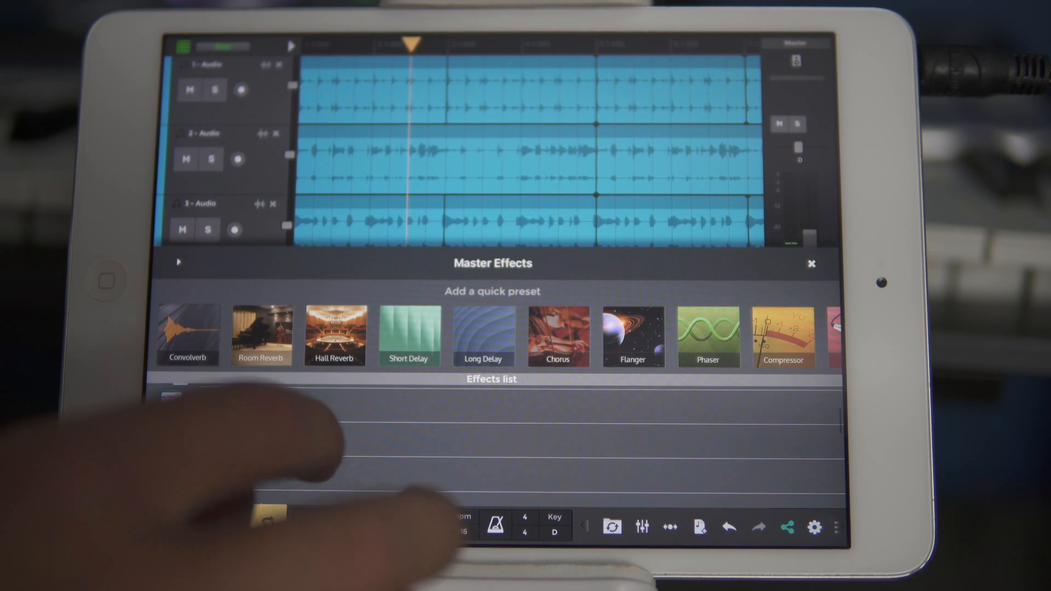
pyautogui.click(708, 336)
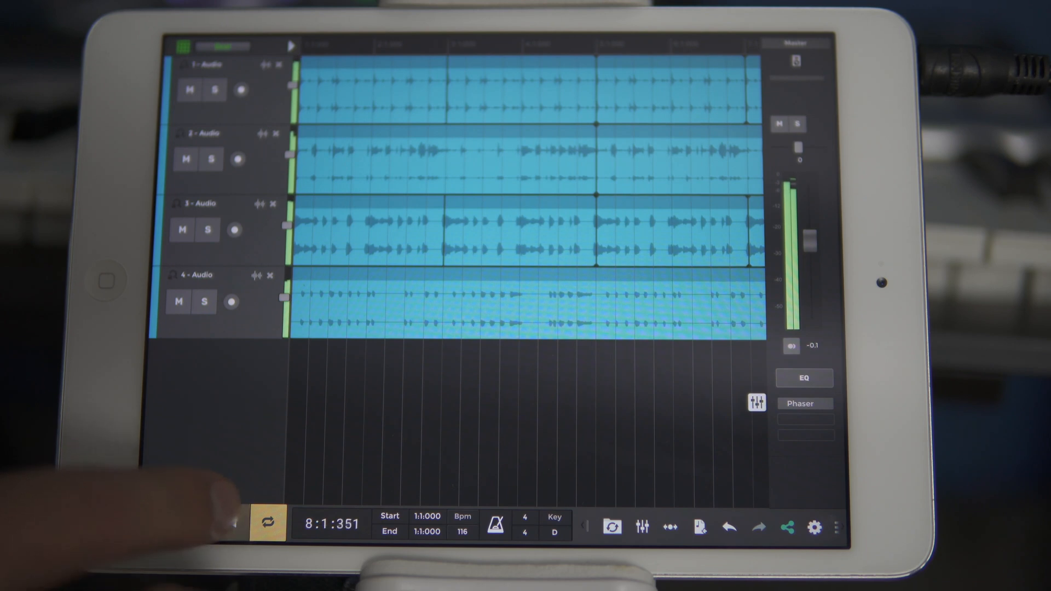
pyautogui.click(211, 159)
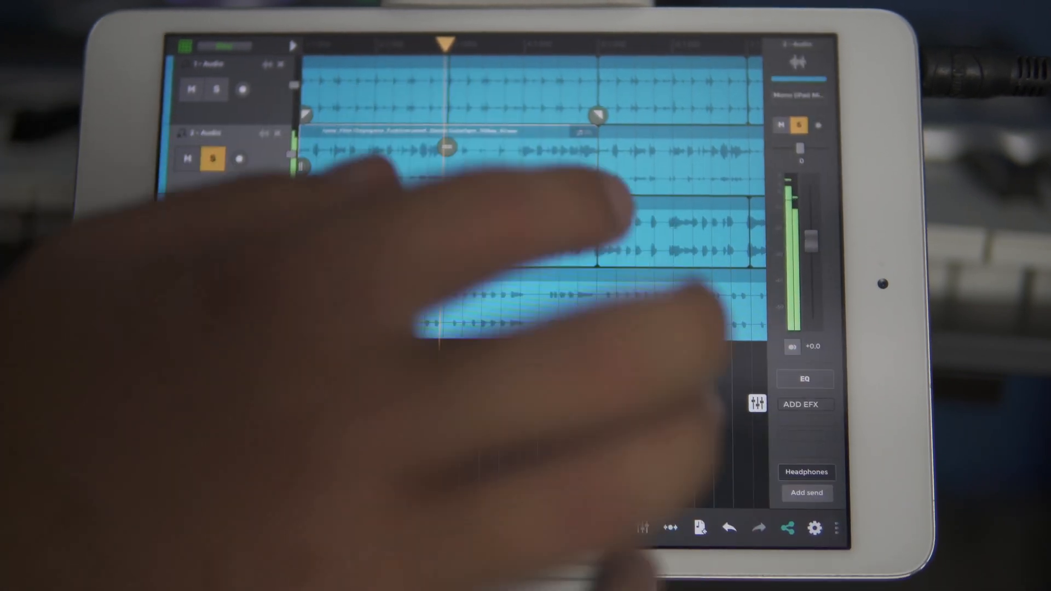
# Step: Turn off solo on track 2 while the four-track mix keeps playing
pyautogui.click(805, 405)
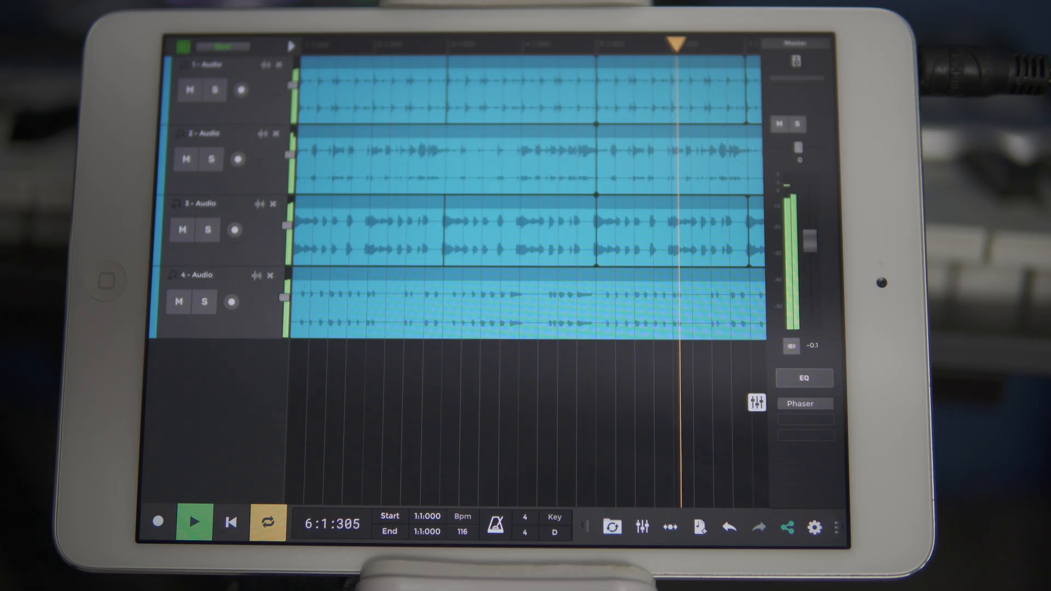
# Step: Stop playback and start a new desktop song with one Steinway Grand Lite MIDI track
pyautogui.click(196, 522)
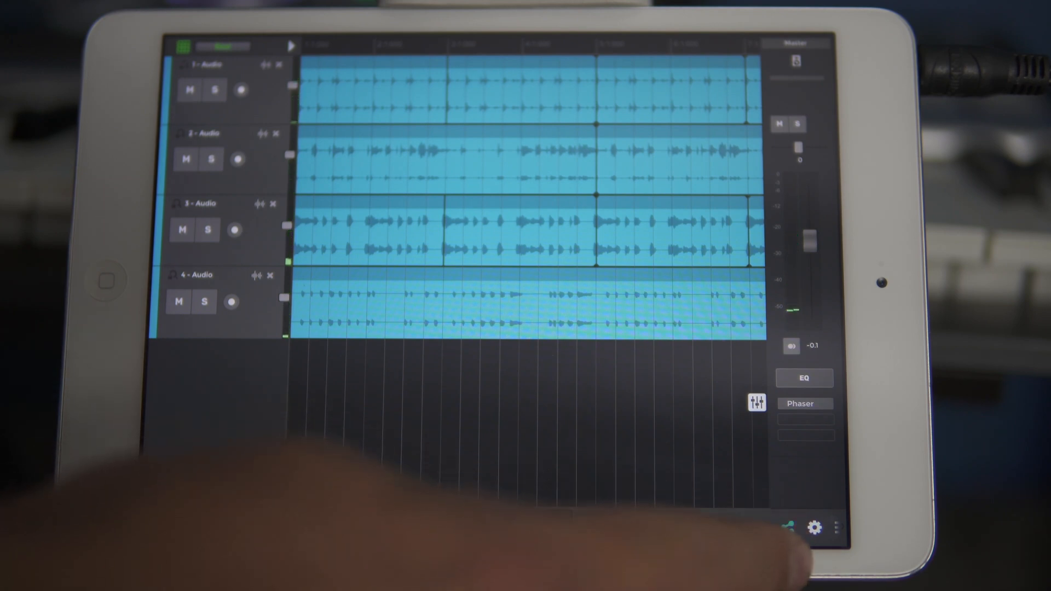
pyautogui.click(789, 524)
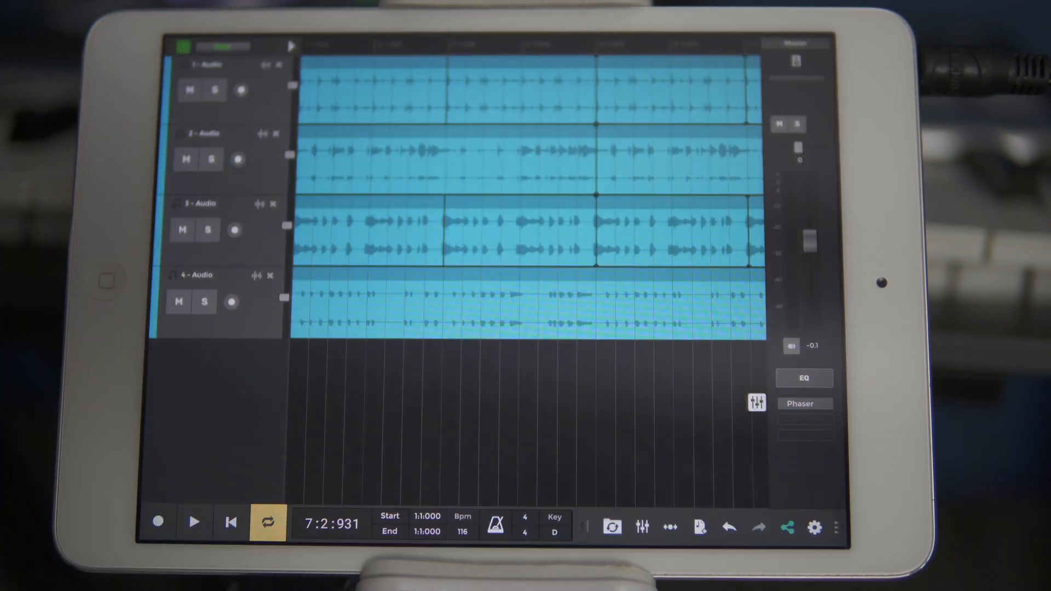
pyautogui.click(788, 527)
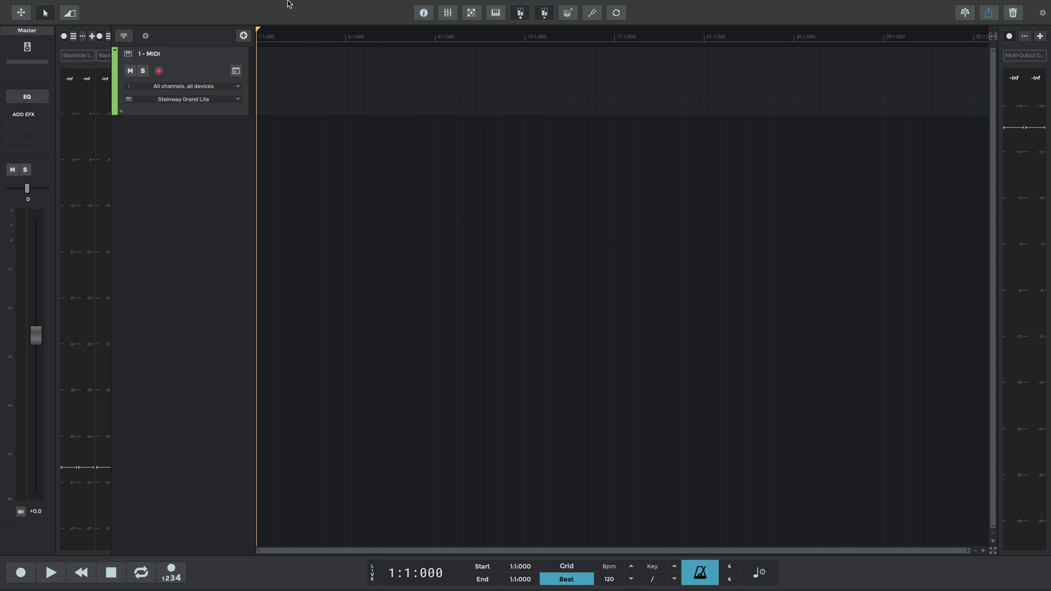
# Step: Load the Windows Funk song and add a Steinway Grand Lite acoustic piano as MIDI track 5
pyautogui.click(75, 6)
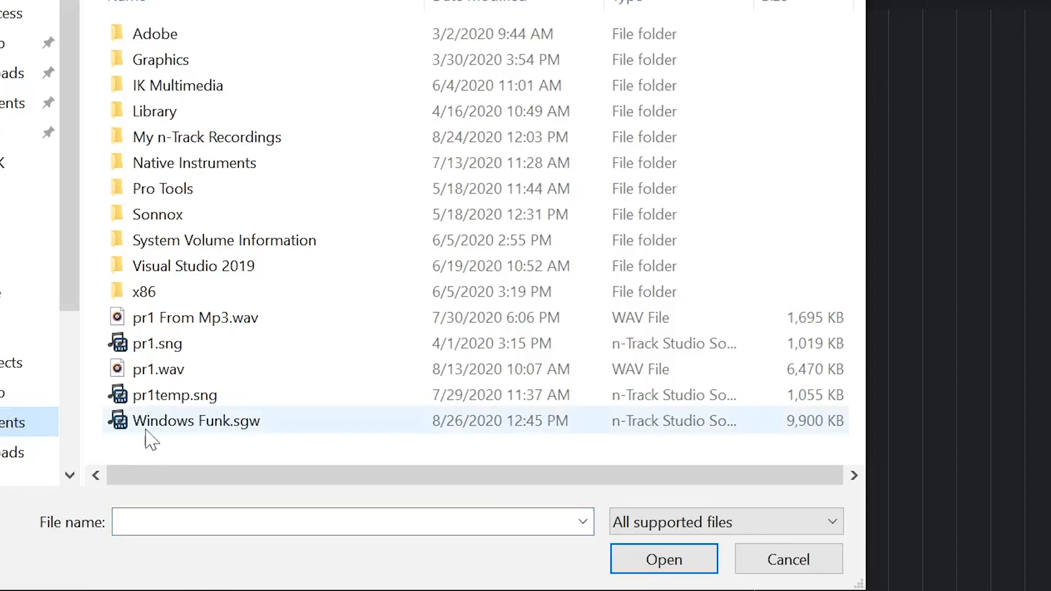
pyautogui.click(664, 559)
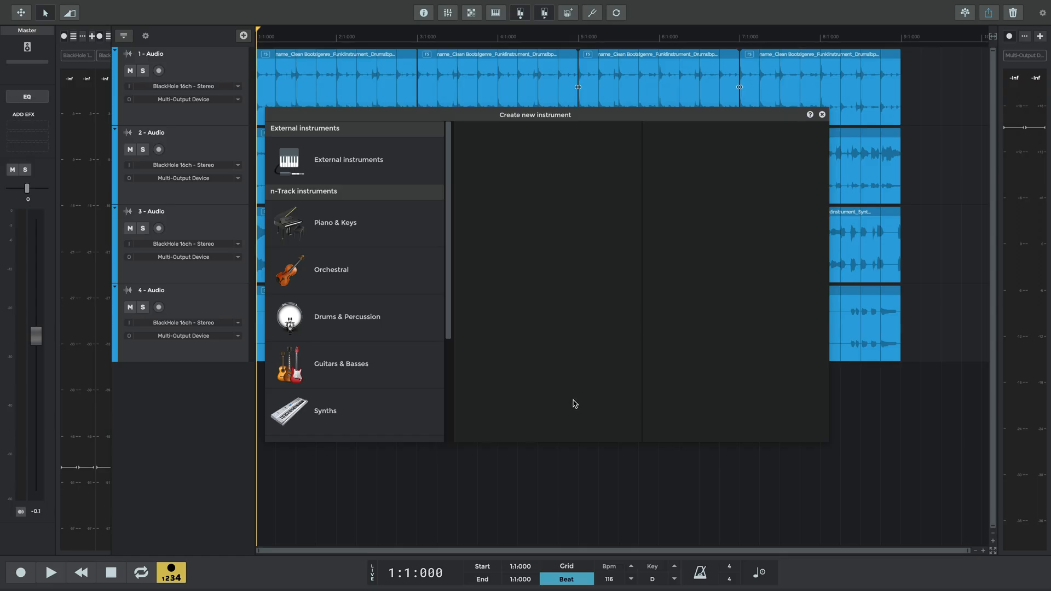
pyautogui.click(335, 222)
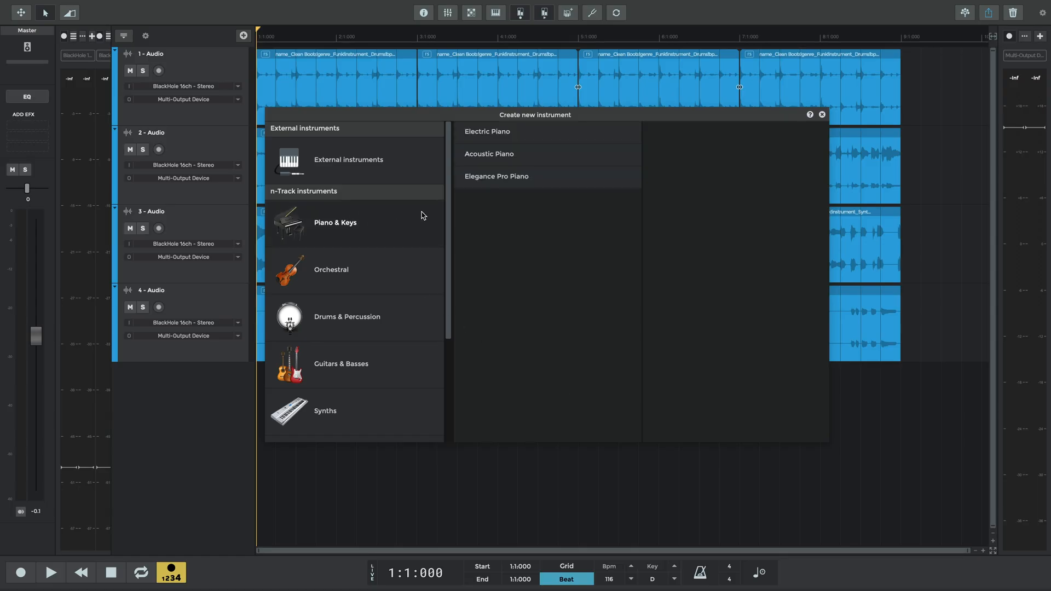
pyautogui.click(489, 154)
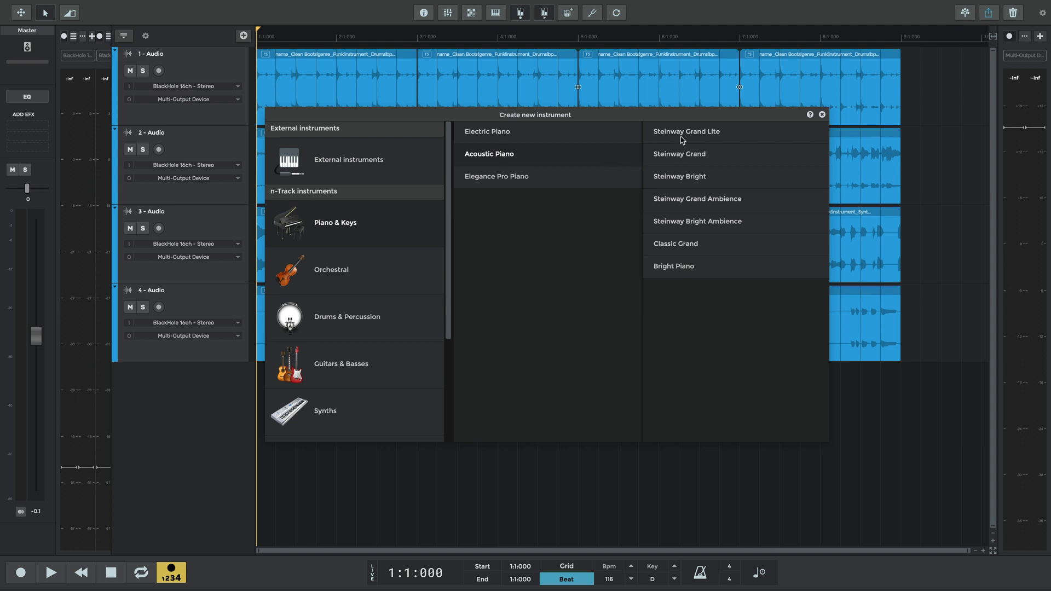
pyautogui.click(686, 131)
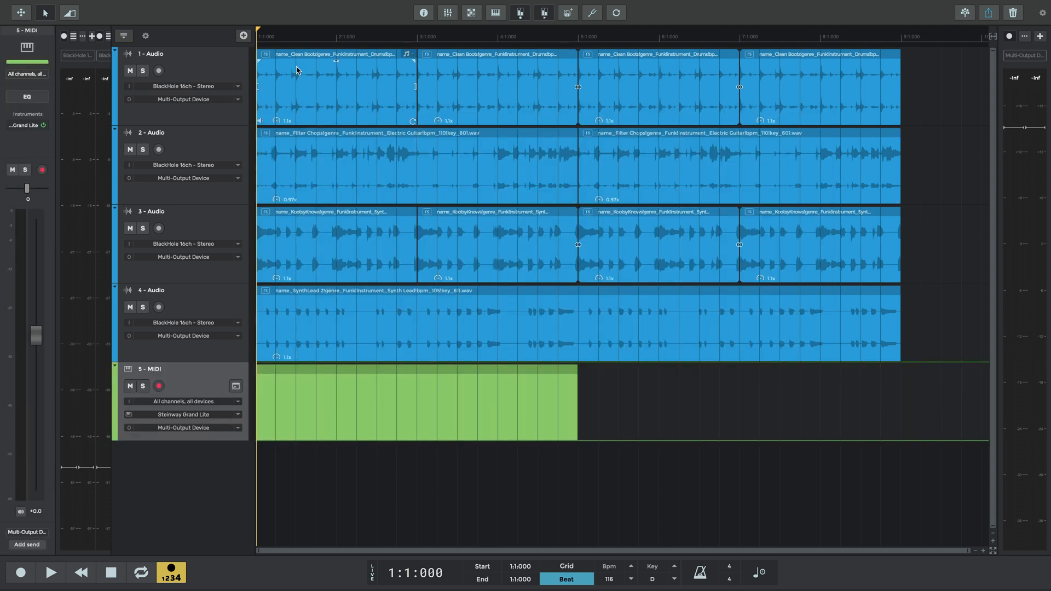
# Step: Add Retro Muted Lead from Synths > Funk Essentials as MIDI track 6, then start recording
pyautogui.click(242, 35)
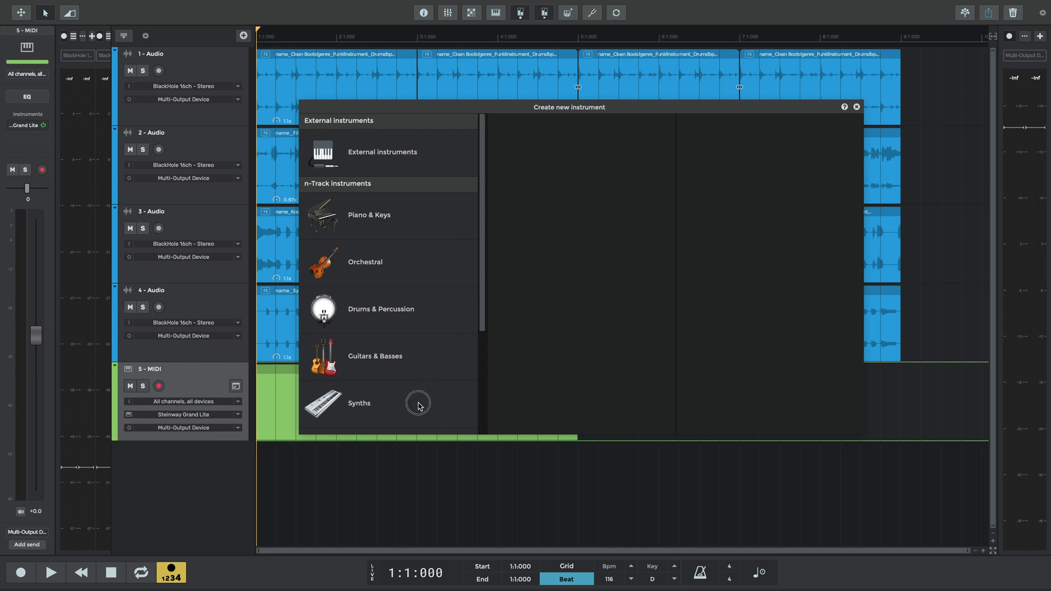
pyautogui.click(360, 403)
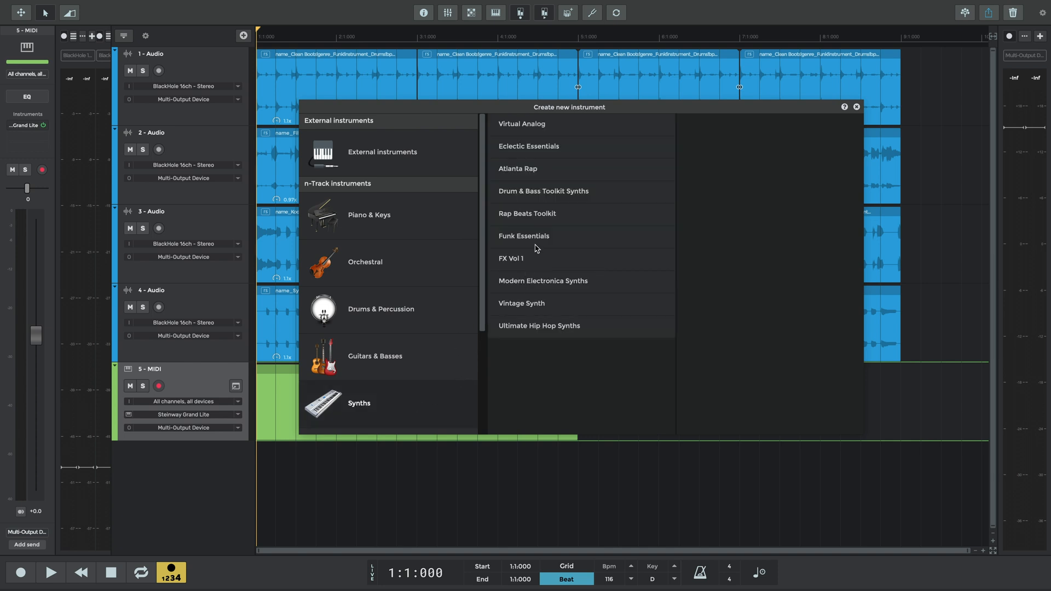
pyautogui.click(524, 236)
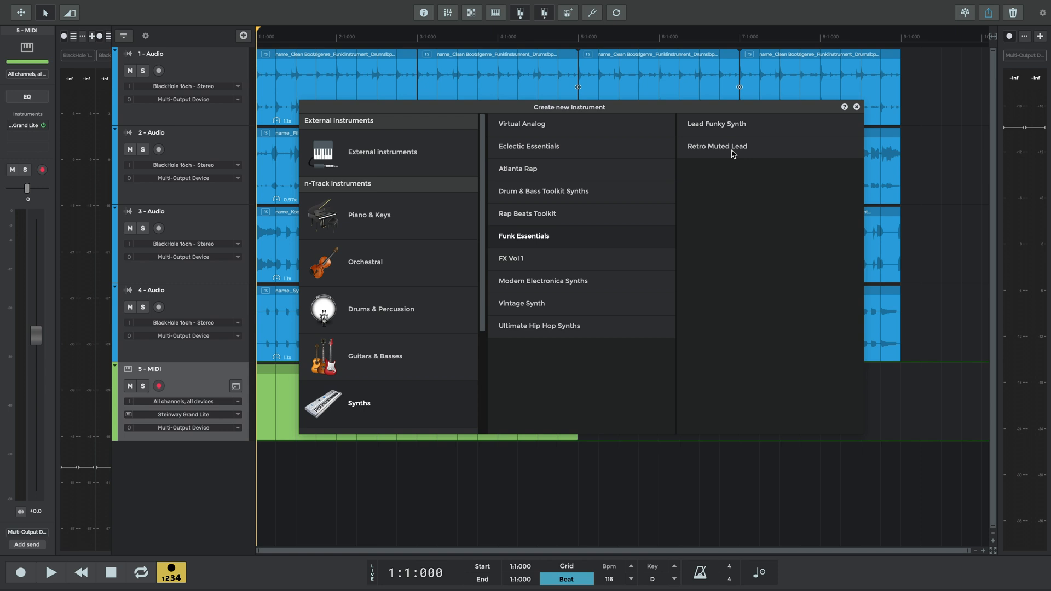
pyautogui.click(717, 146)
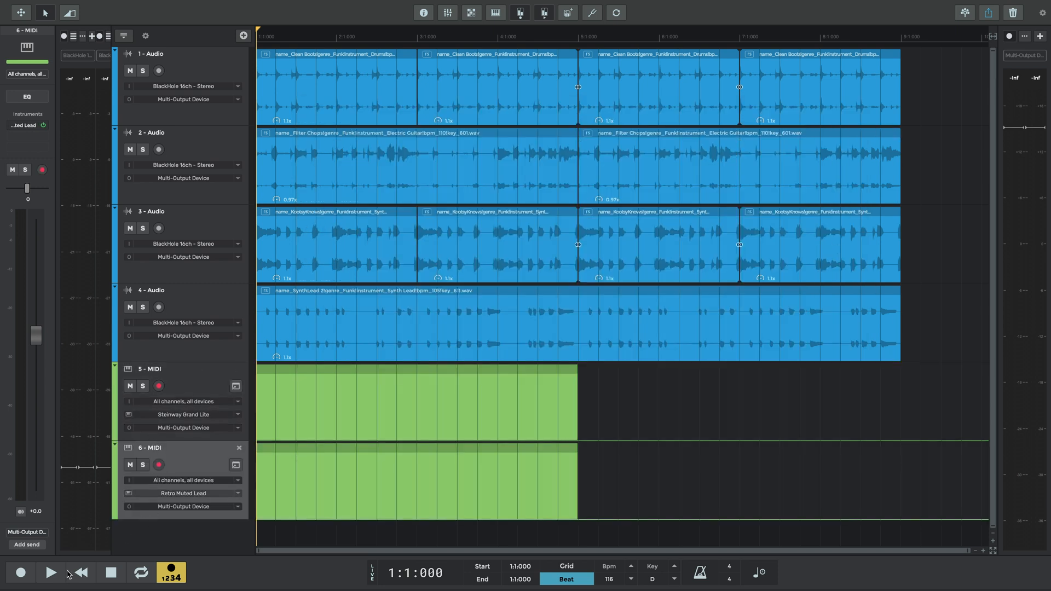
pyautogui.click(51, 574)
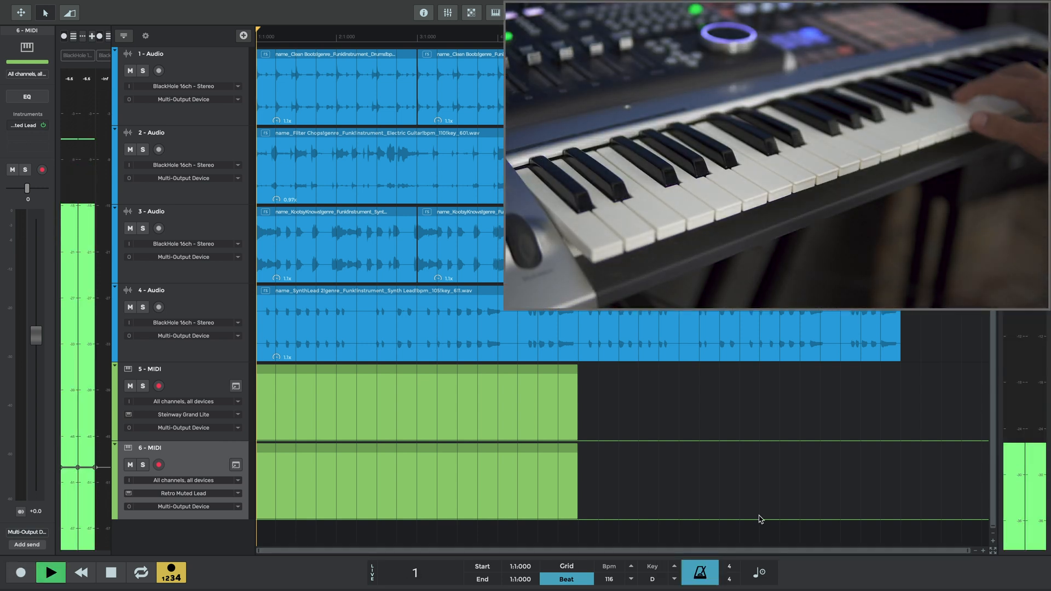
# Step: Stop recording once the keyboard part fills both MIDI tracks
pyautogui.click(50, 573)
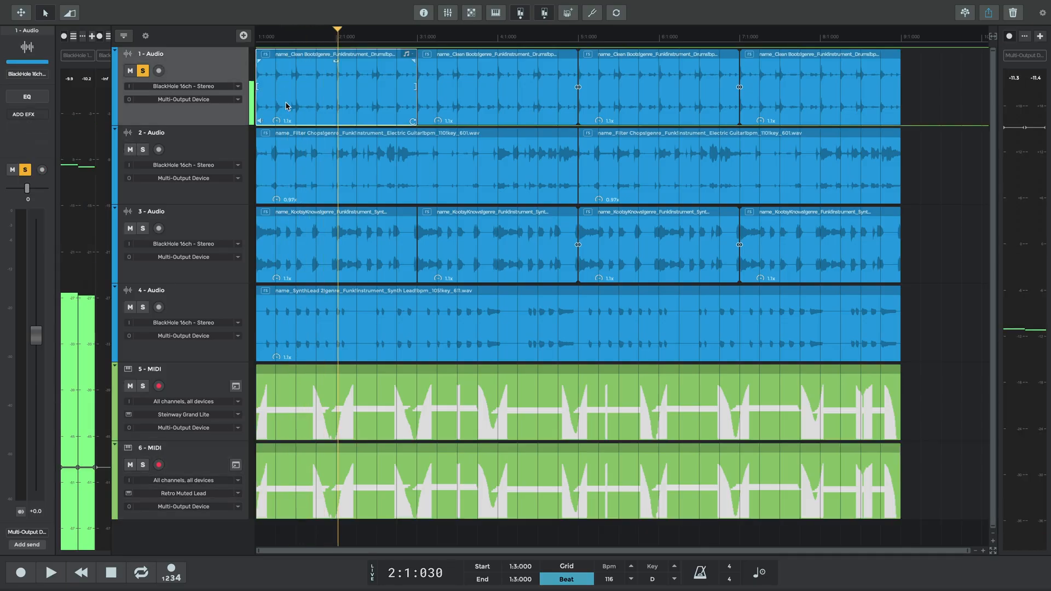
# Step: Insert n-Track Pitch Shift on track 1 and lower its Pitch knob to -1.7 semitones
pyautogui.click(18, 114)
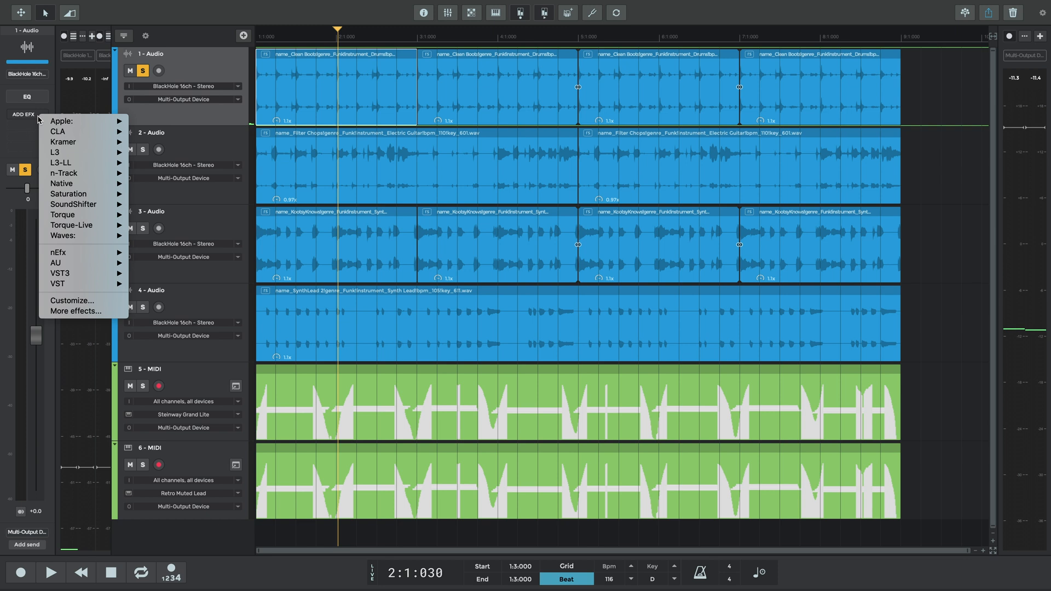
pyautogui.moveTo(64, 173)
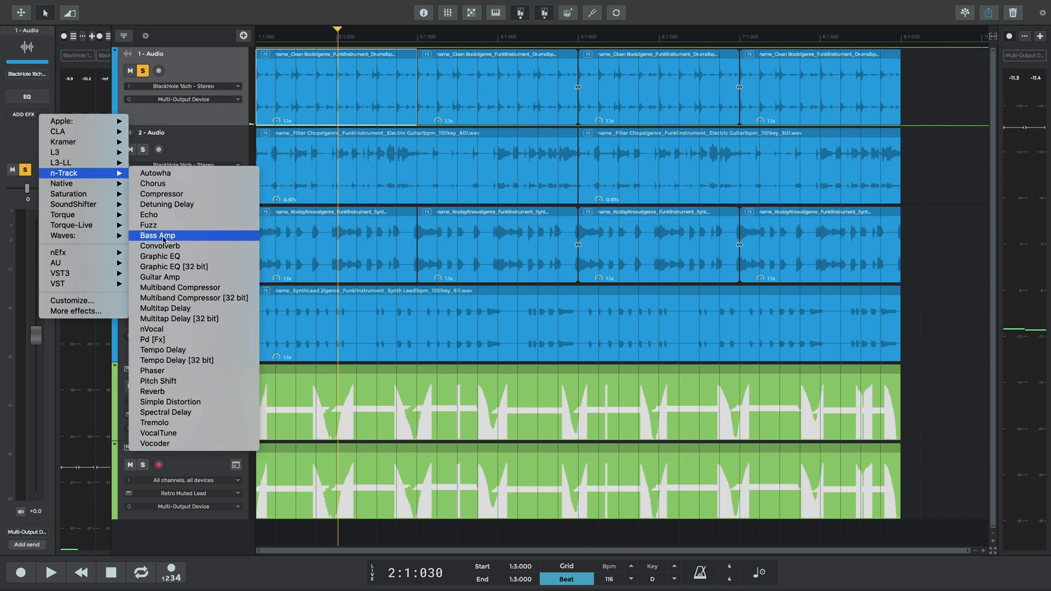
pyautogui.moveTo(158, 381)
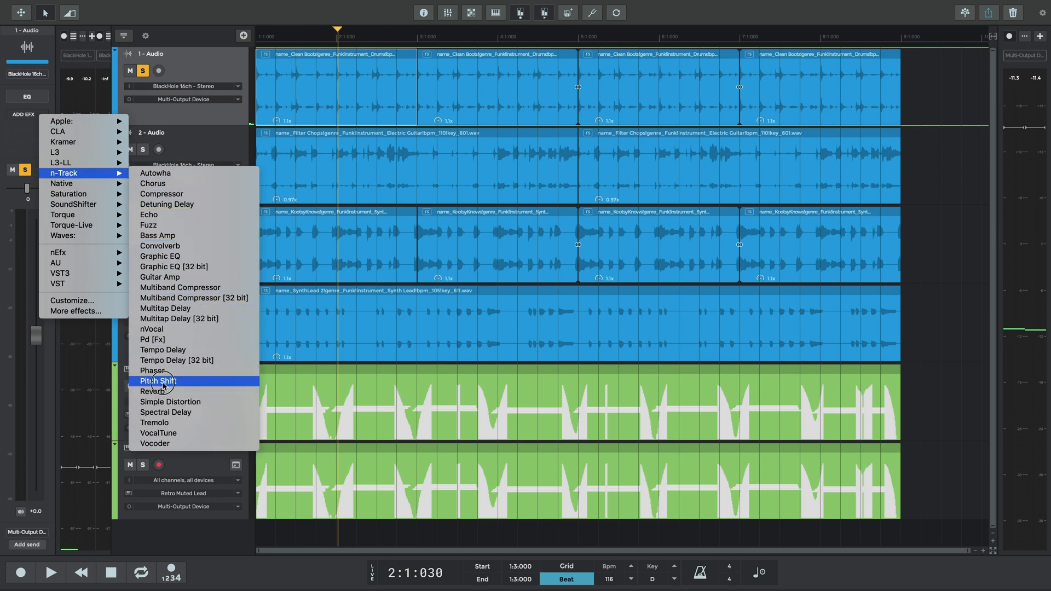
pyautogui.click(158, 381)
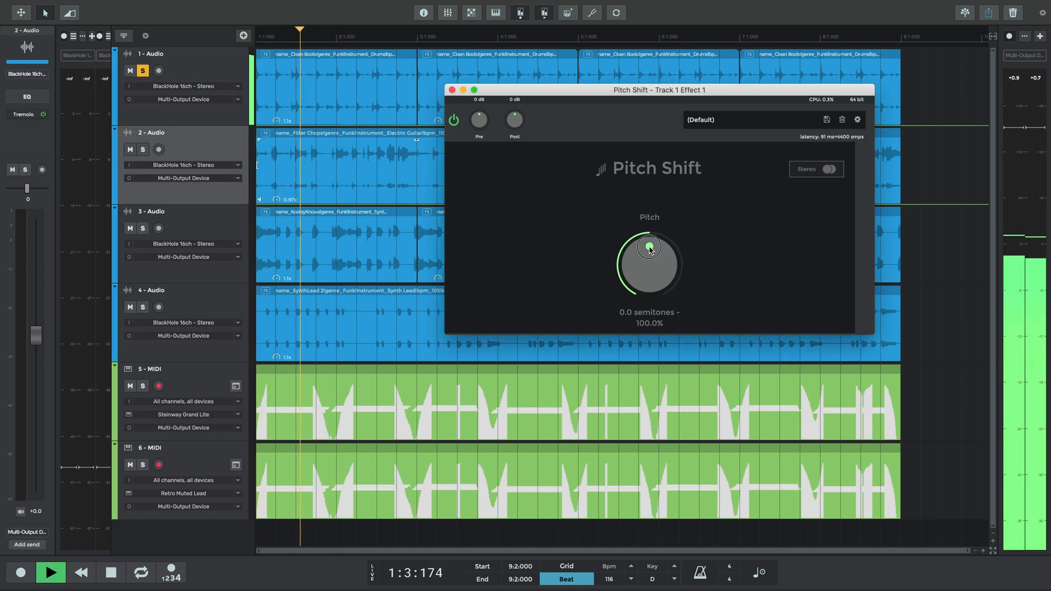
pyautogui.moveTo(648, 251); pyautogui.dragTo(648, 258)
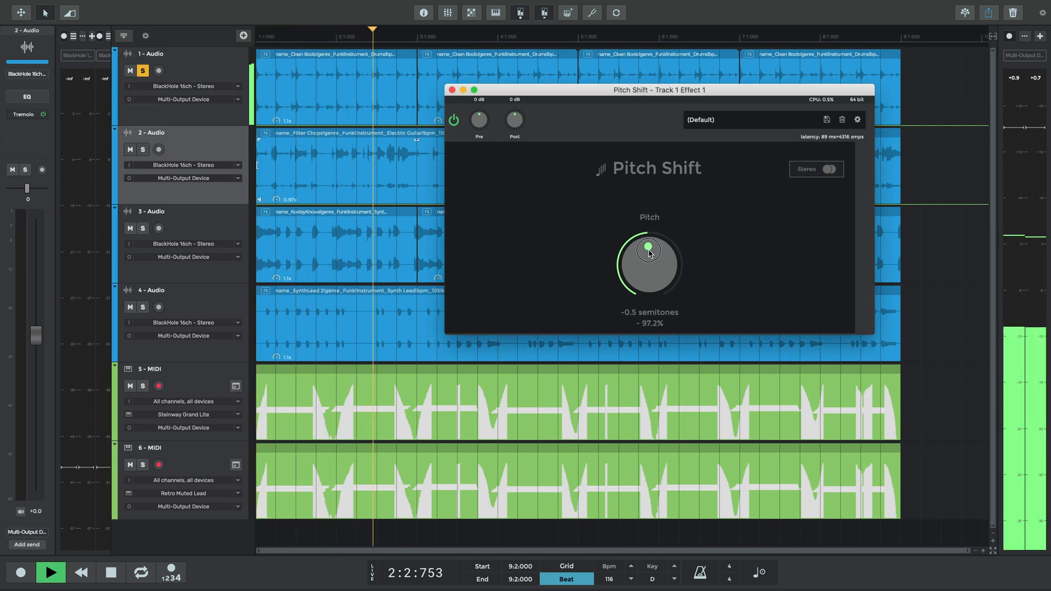
pyautogui.moveTo(648, 254); pyautogui.dragTo(647, 262)
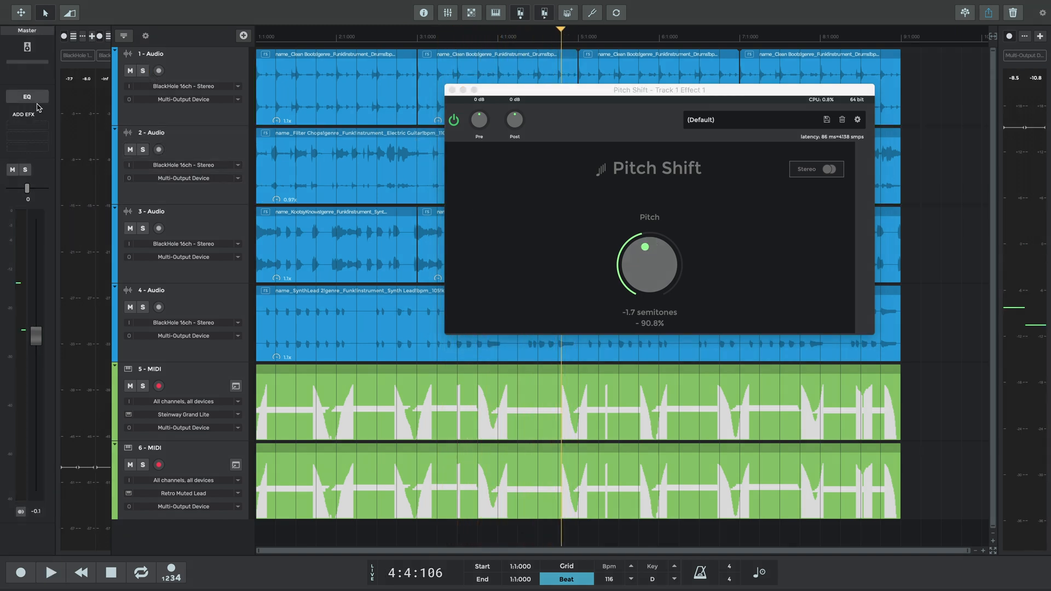
# Step: Add L3 UltraMaximizer Stereo to Master with Ultra shaping, play the song, and move the plugin window
pyautogui.click(18, 115)
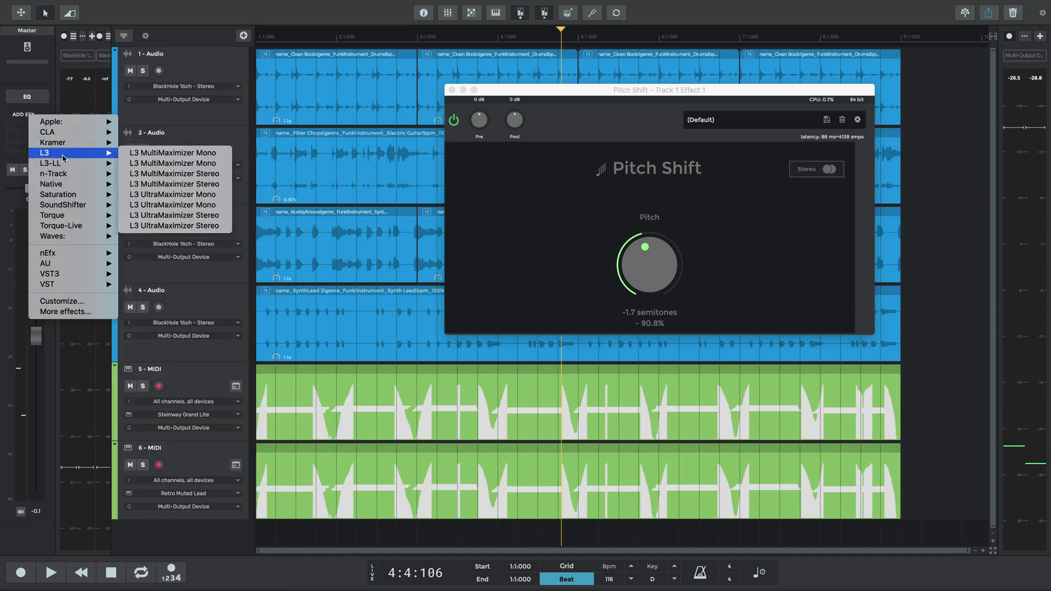
pyautogui.moveTo(174, 215)
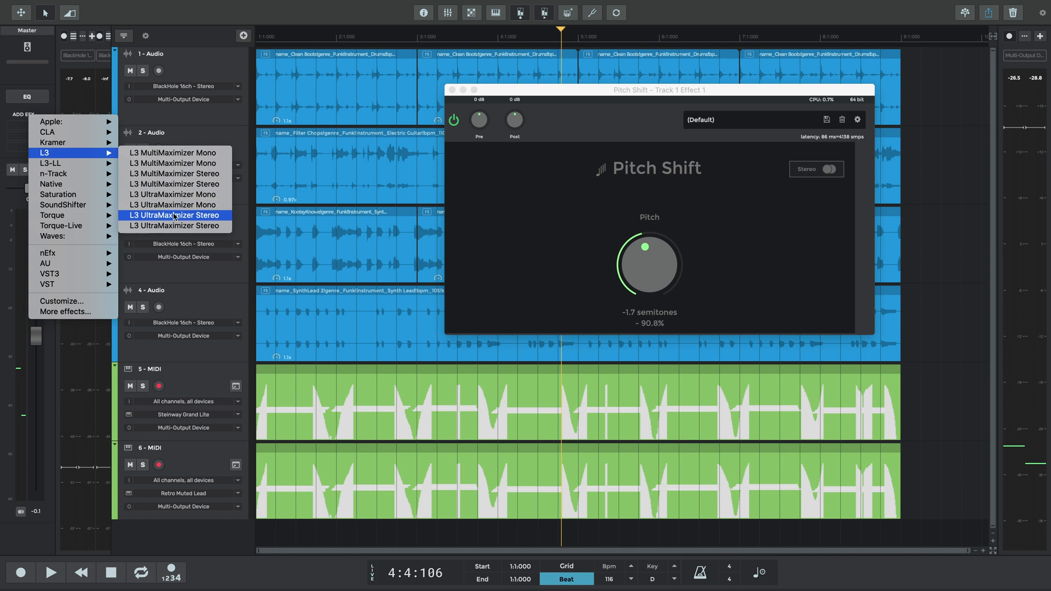
pyautogui.click(174, 215)
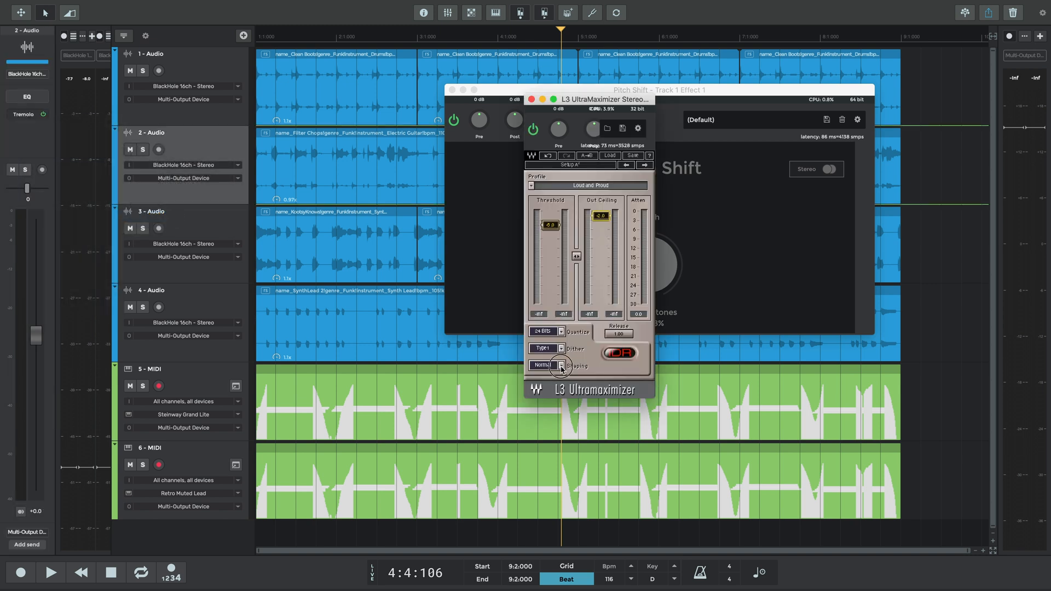
pyautogui.click(561, 366)
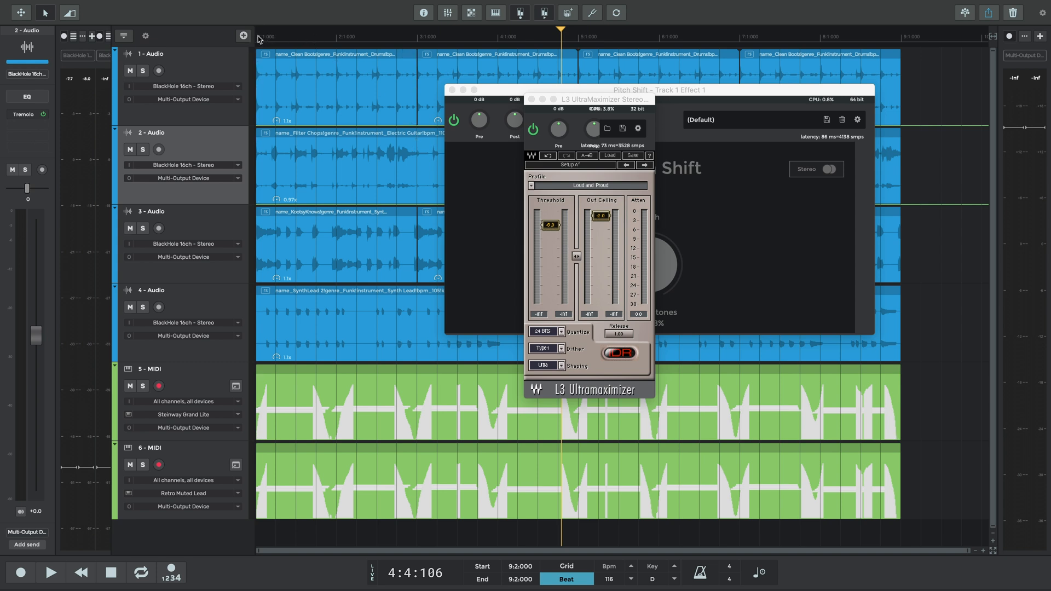
pyautogui.click(48, 574)
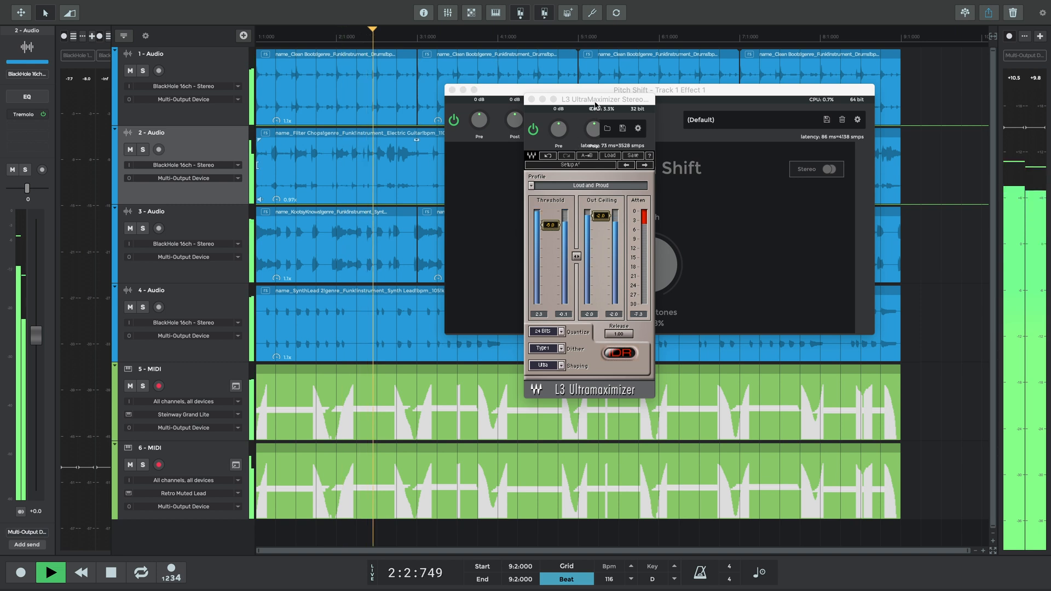
pyautogui.moveTo(593, 99); pyautogui.dragTo(523, 149)
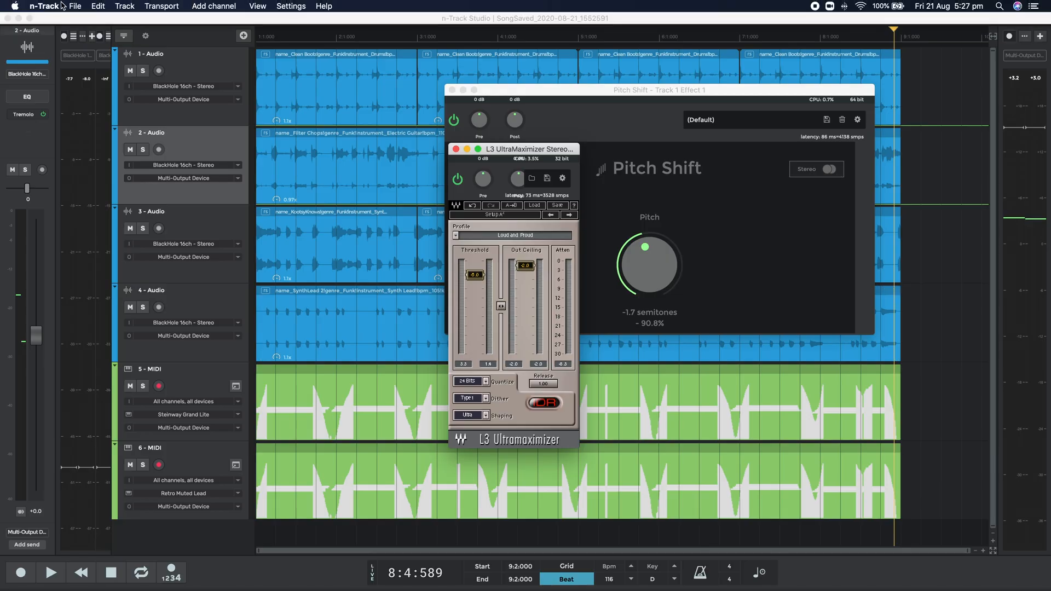
# Step: Mix down the song as 'Funk Song' in Wave format and start rendering
pyautogui.click(77, 7)
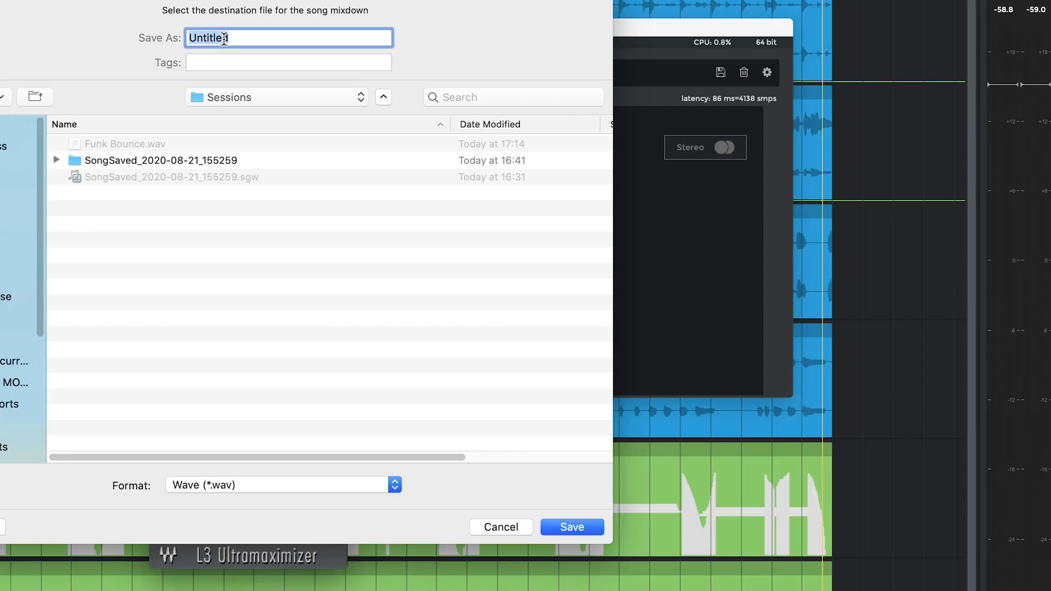
pyautogui.write('Funk Song')
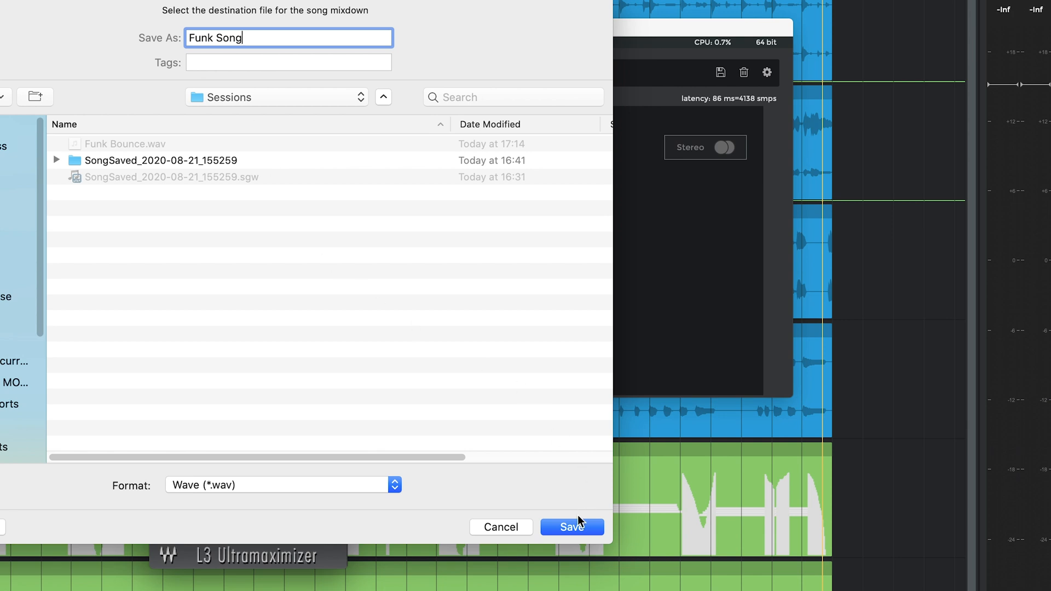
pyautogui.click(572, 527)
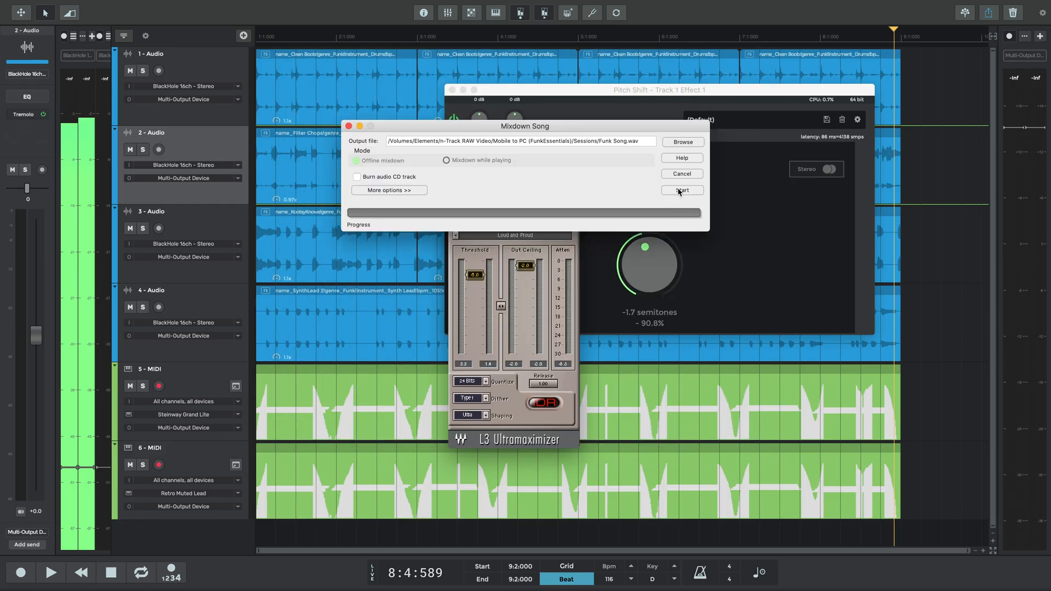
pyautogui.click(682, 190)
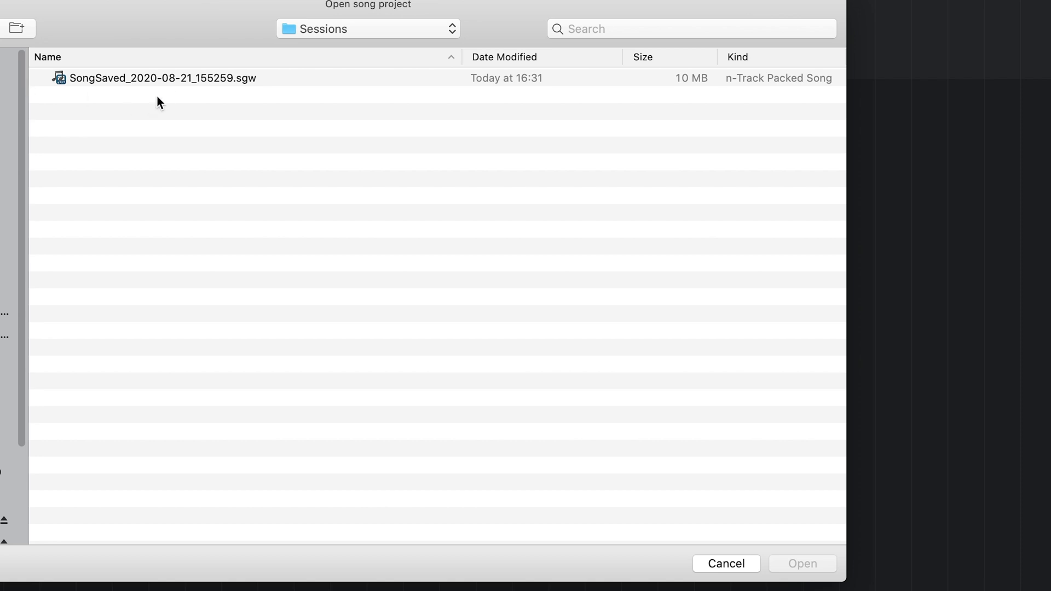
# Step: Browse to the Sessions project folder holding Audio, Exported Audio and Snapshots
pyautogui.click(164, 79)
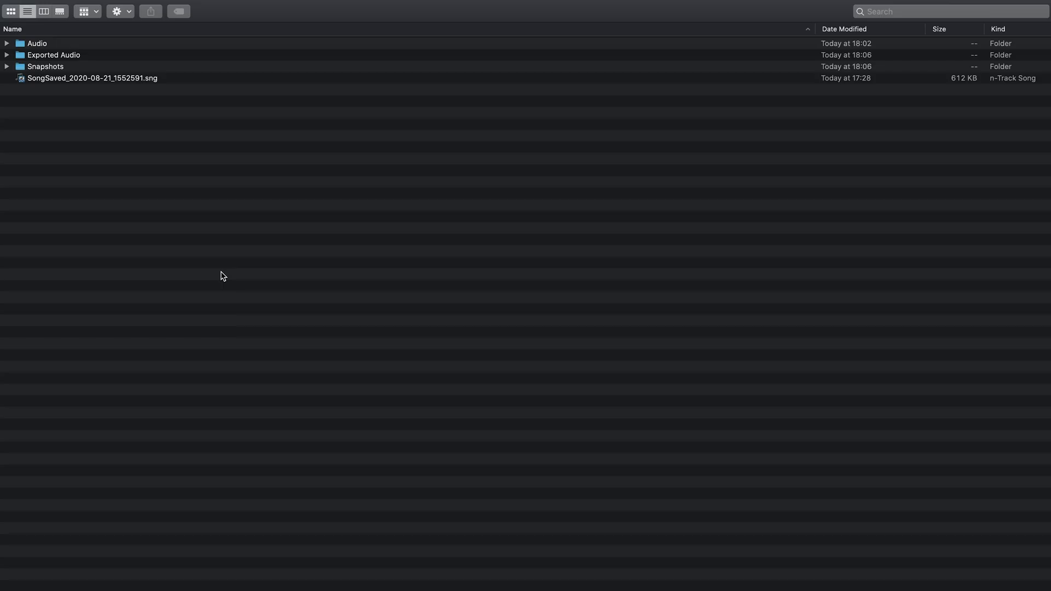
# Step: Select the SongSaved .sng file in the session folder
pyautogui.click(93, 78)
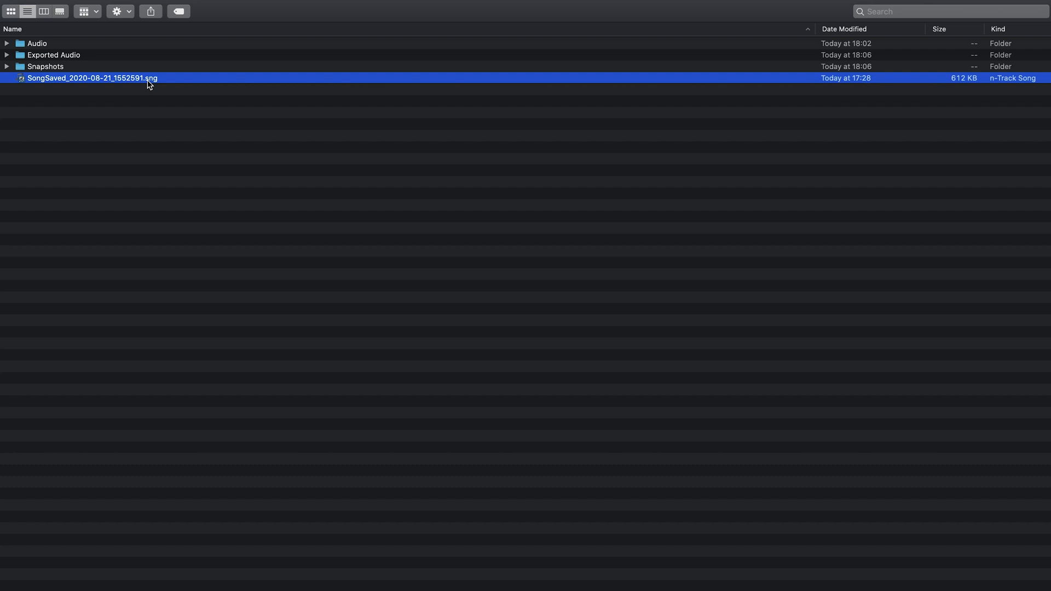
pyautogui.moveTo(49, 44)
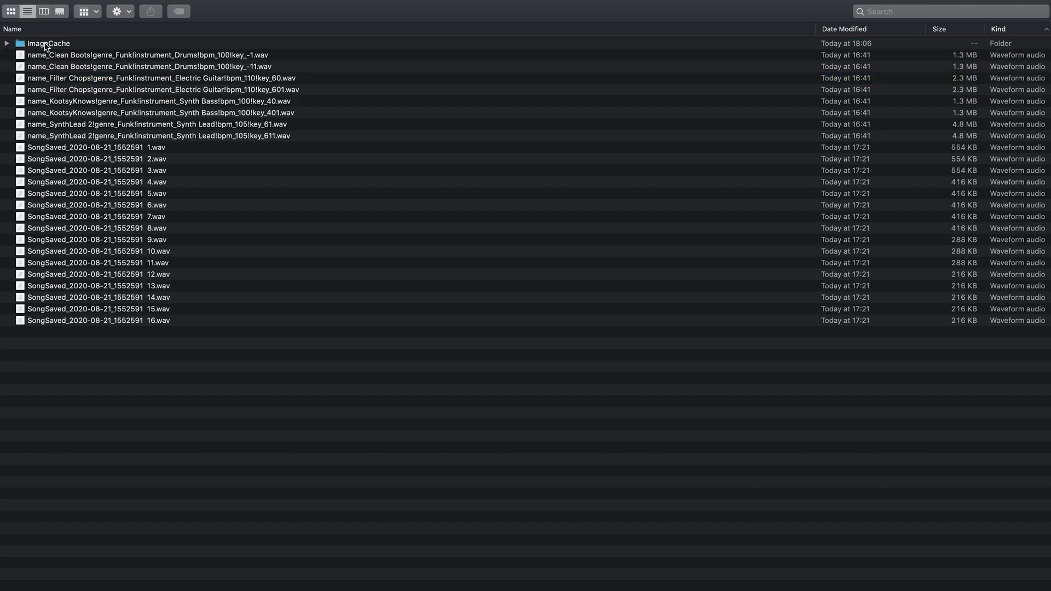
pyautogui.moveTo(63, 148)
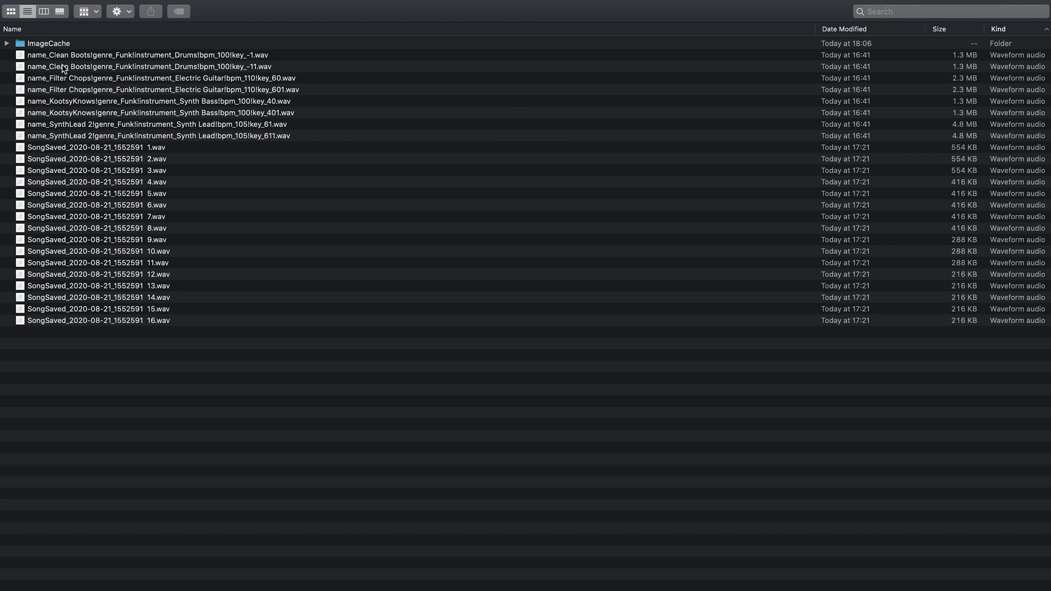
pyautogui.moveTo(49, 52)
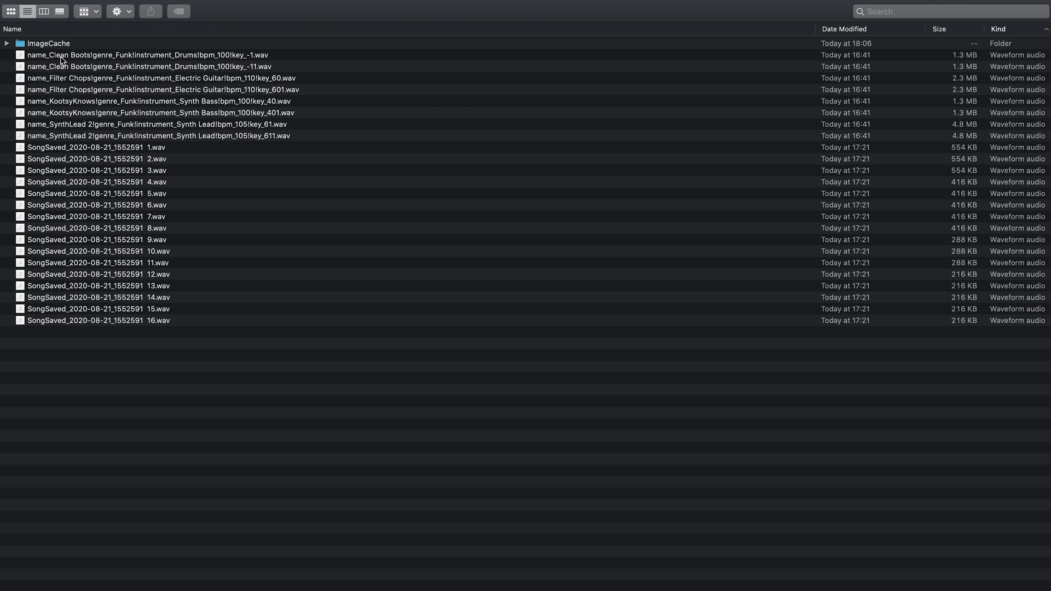